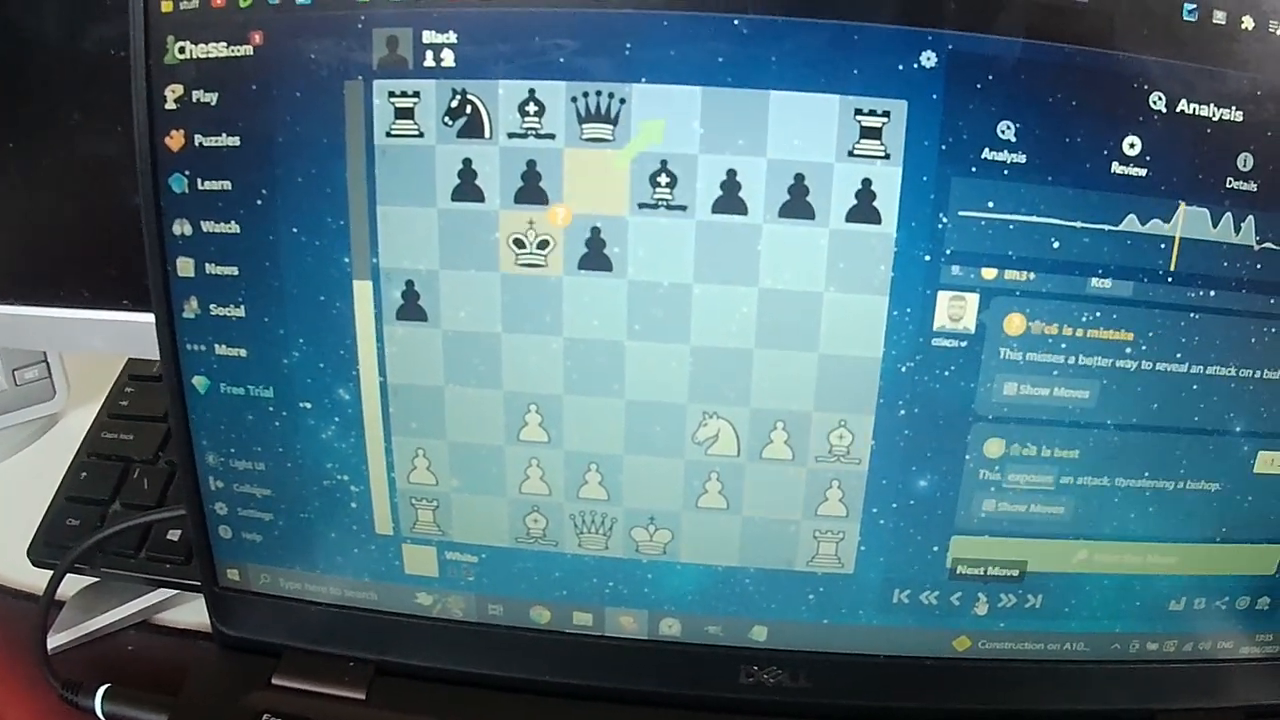
Open the Petrov's Defense game in Analysis, showing the knight move Ne6.
click(993, 597)
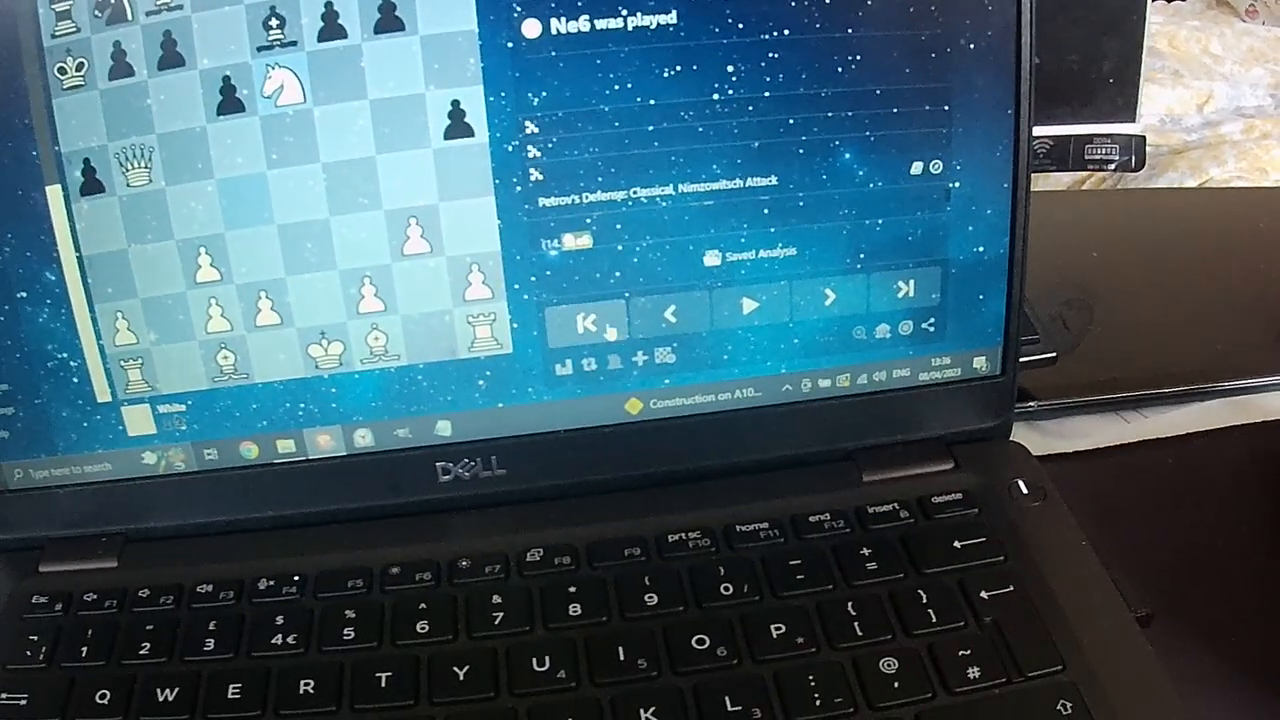
Restart the replay from the opening and step forward to 13...Qxb5.
click(587, 315)
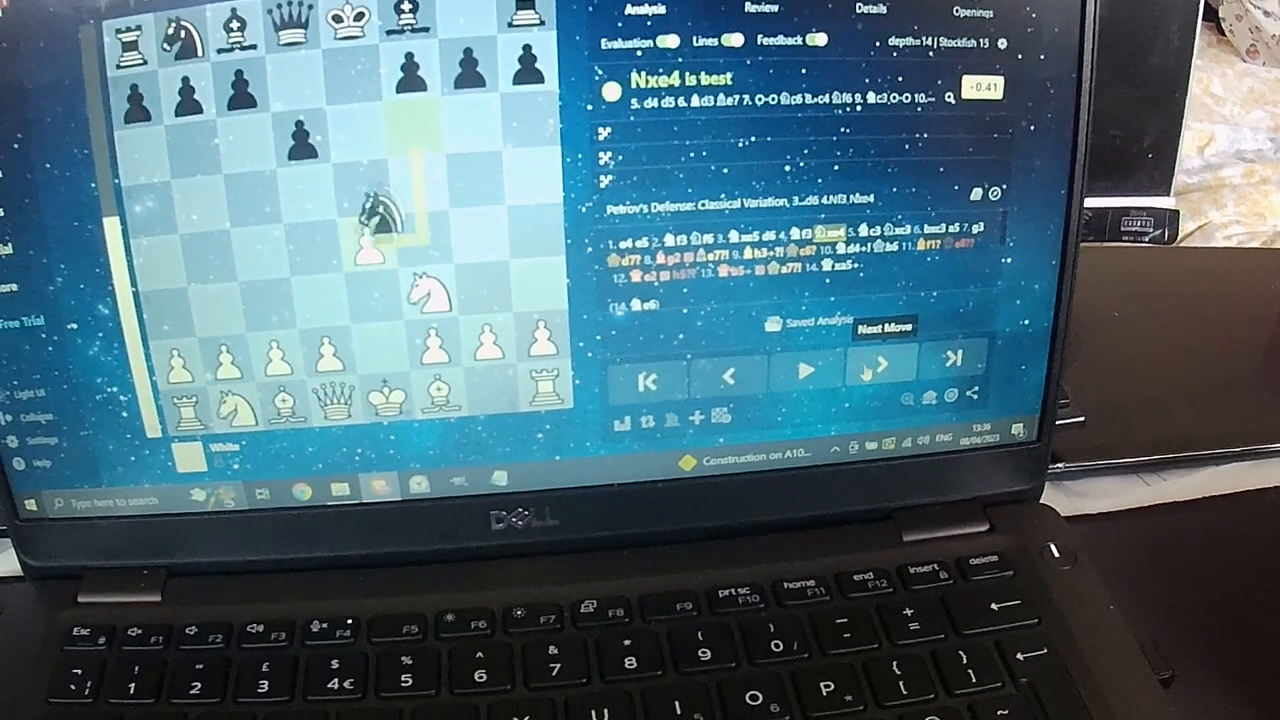
click(872, 367)
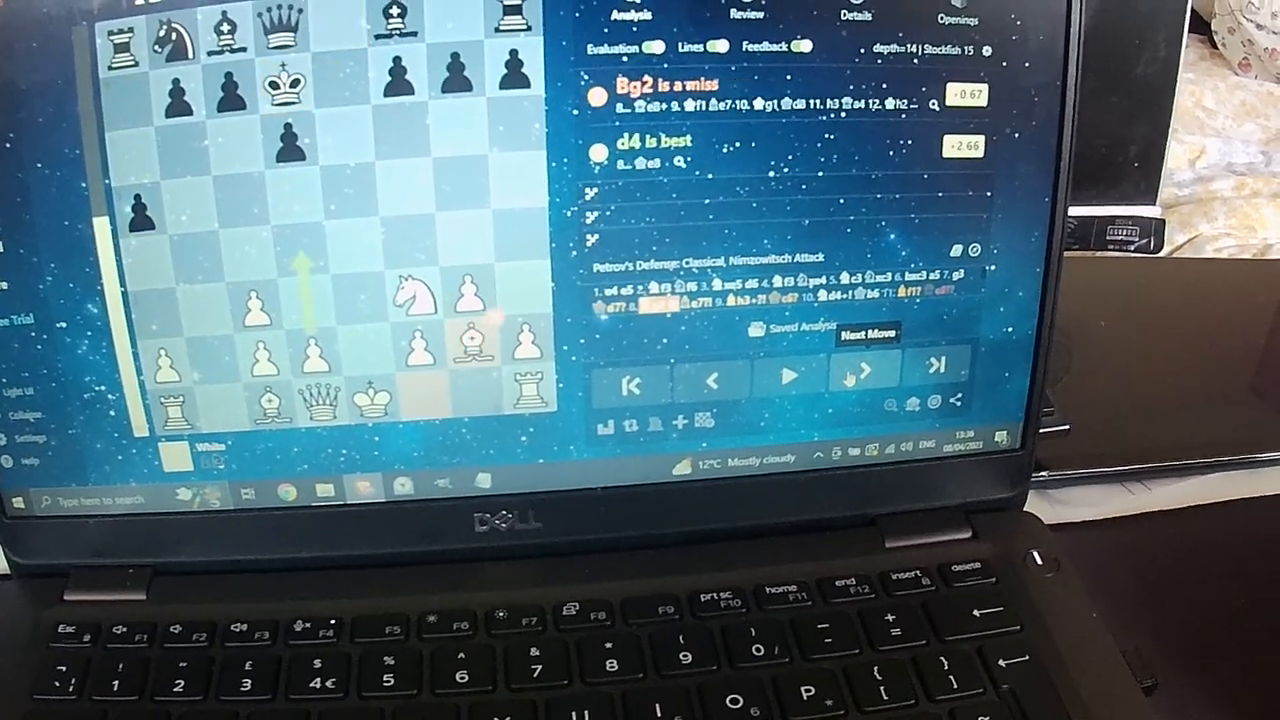
click(855, 382)
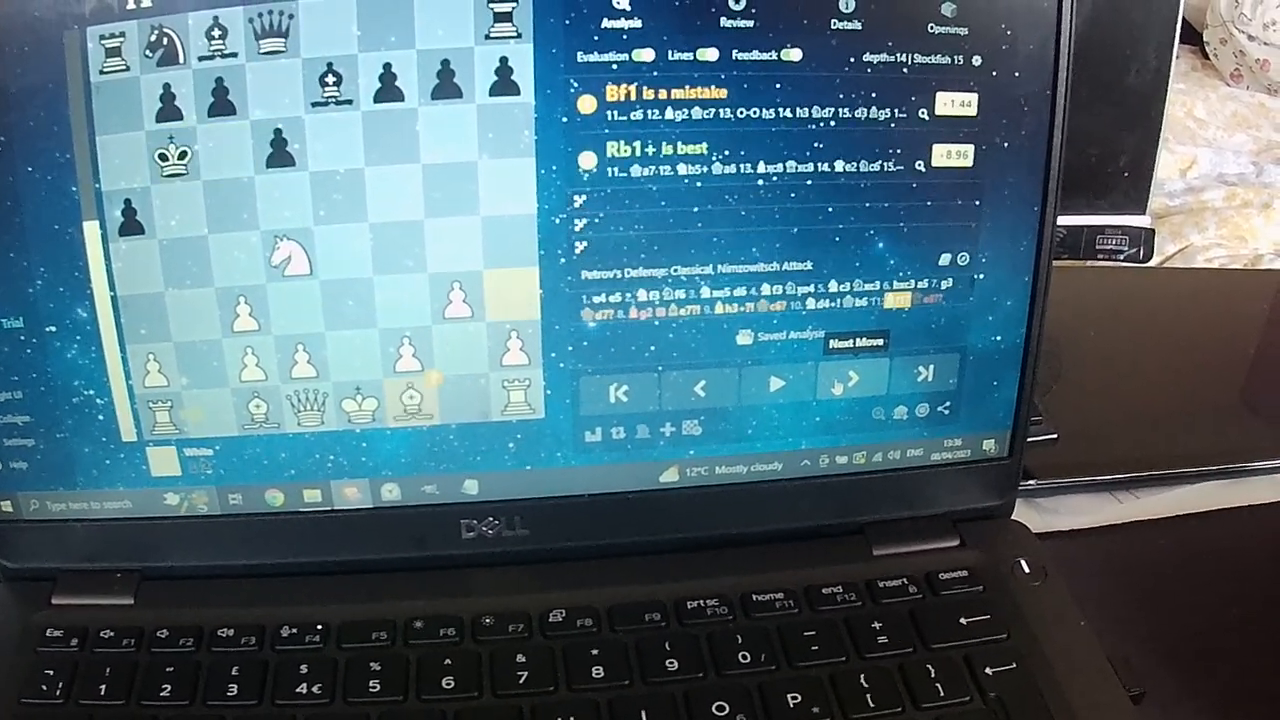
click(850, 380)
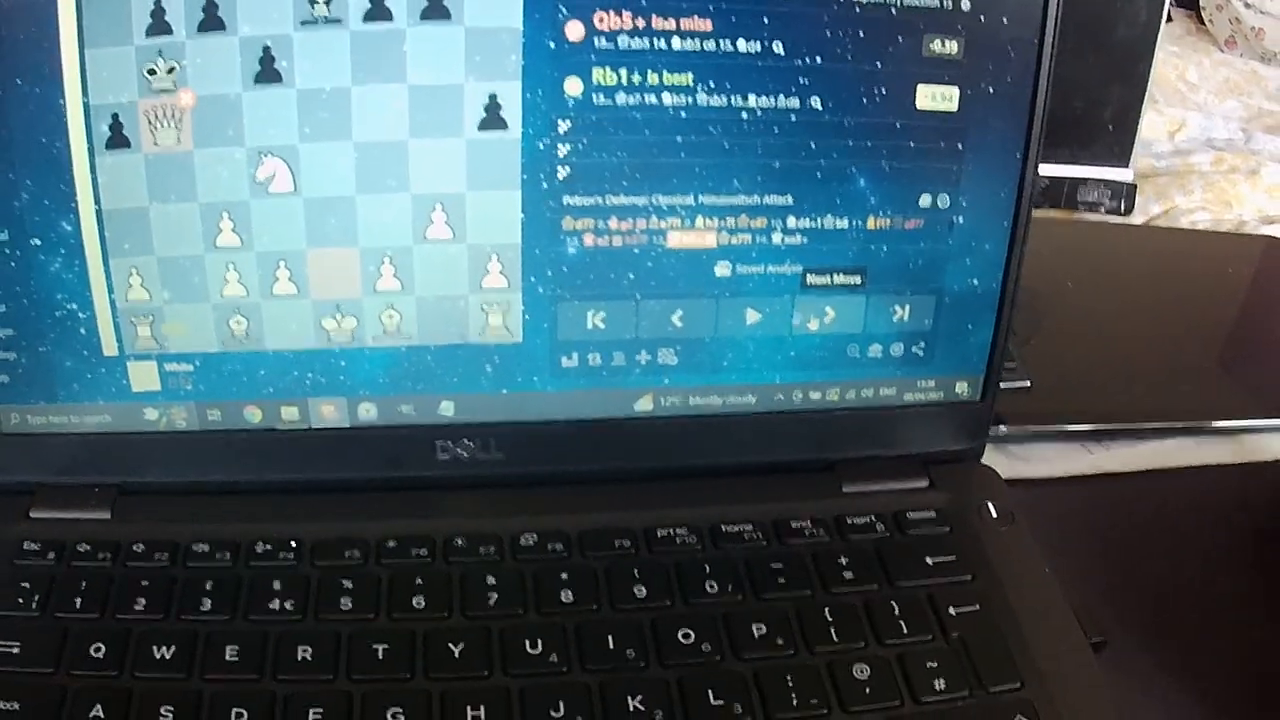
click(822, 318)
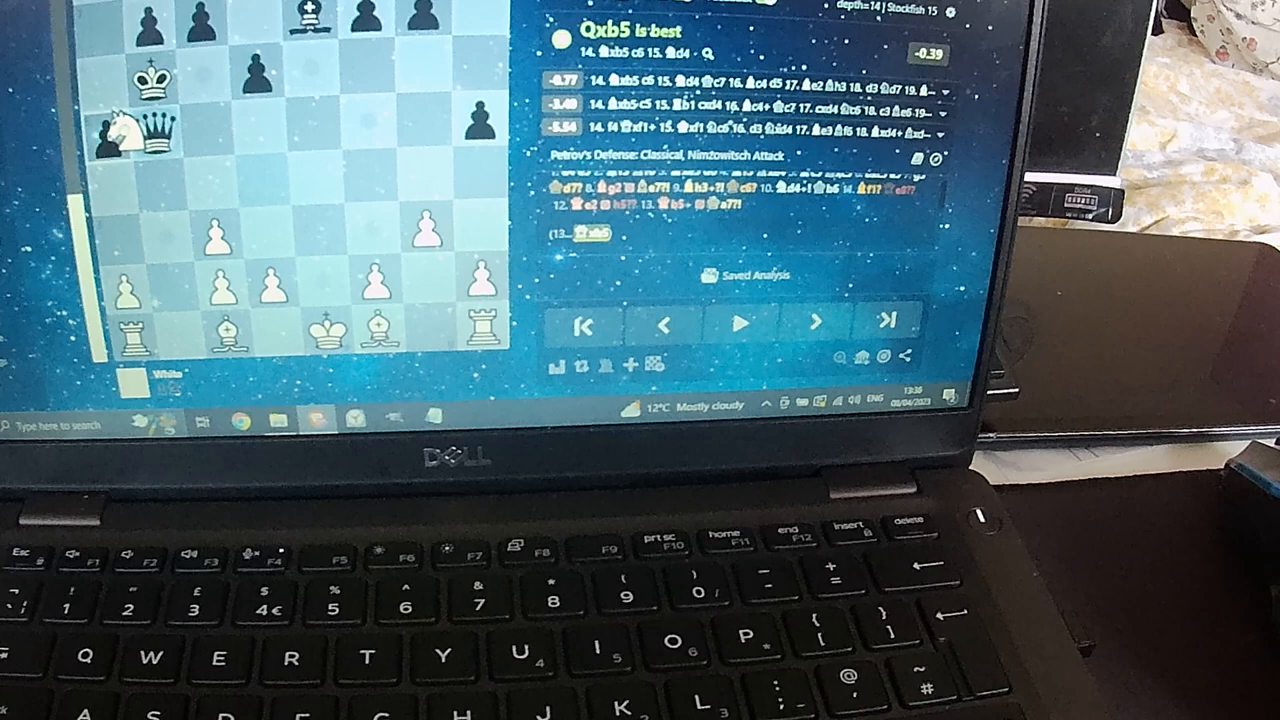
Play Nxb5, Nxc7+, Nxa8 and Rb1 in the sideline, then return to Nxc7+.
click(813, 322)
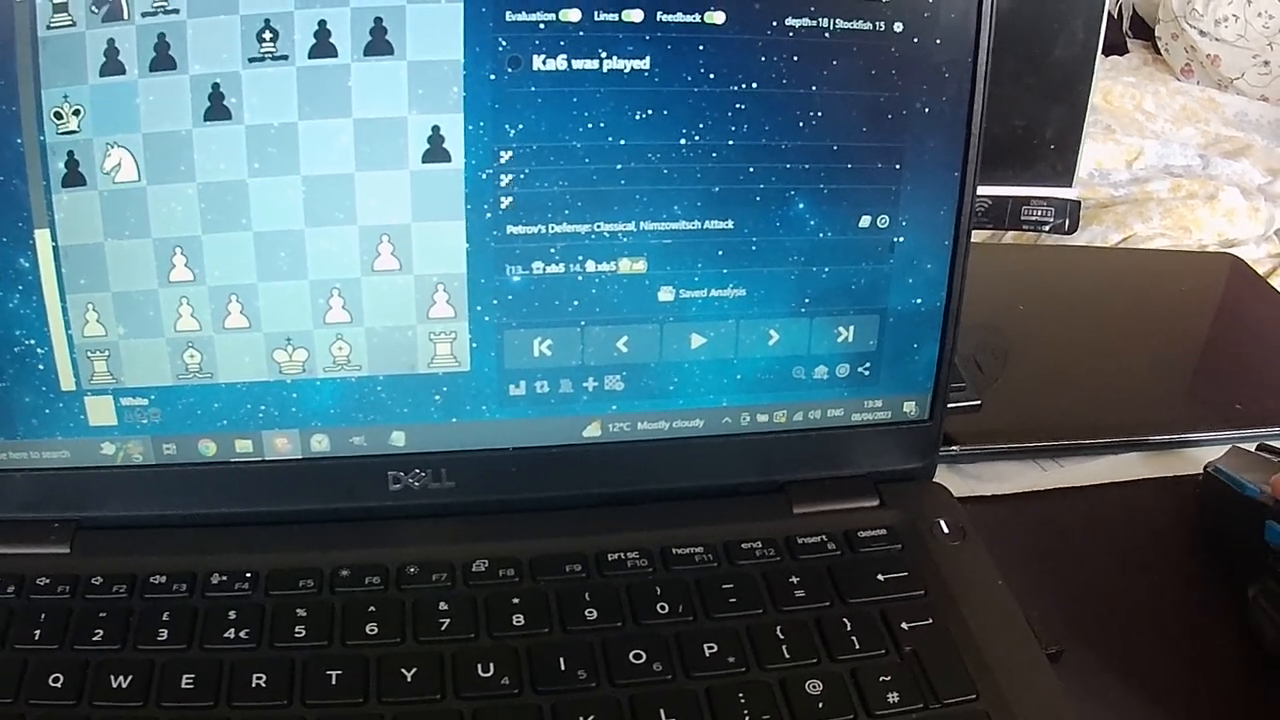
click(772, 340)
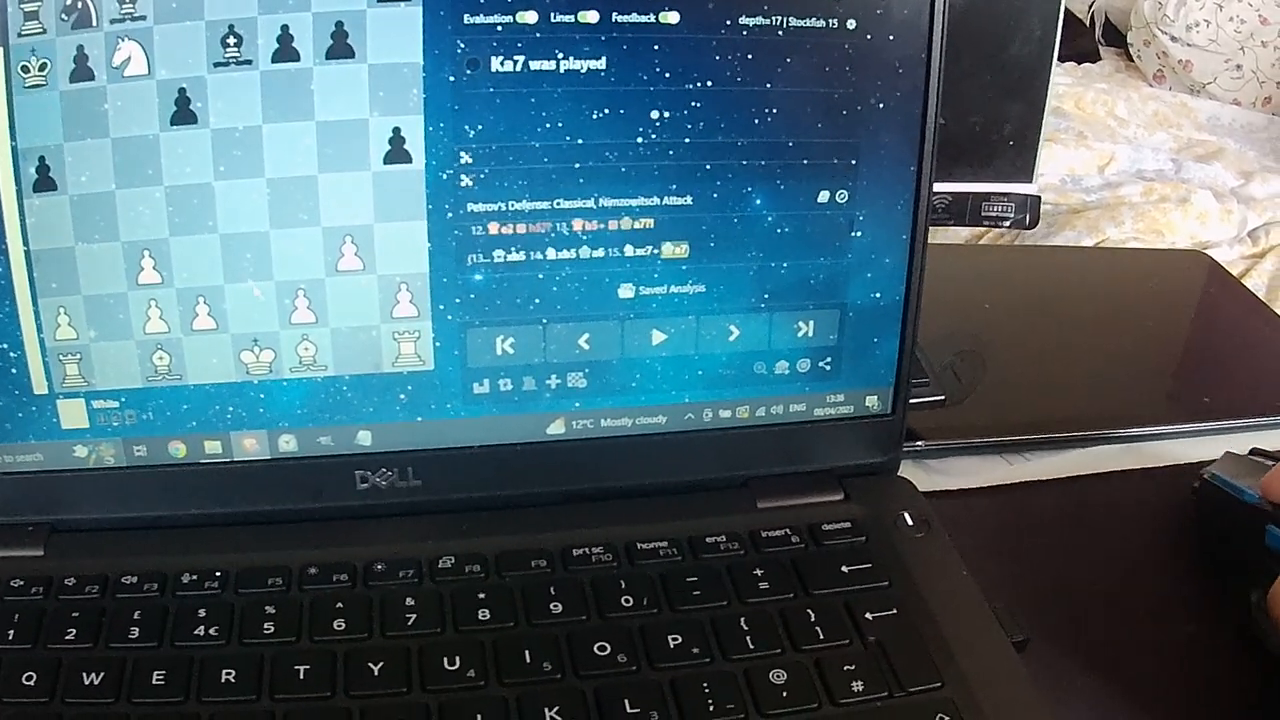
click(726, 330)
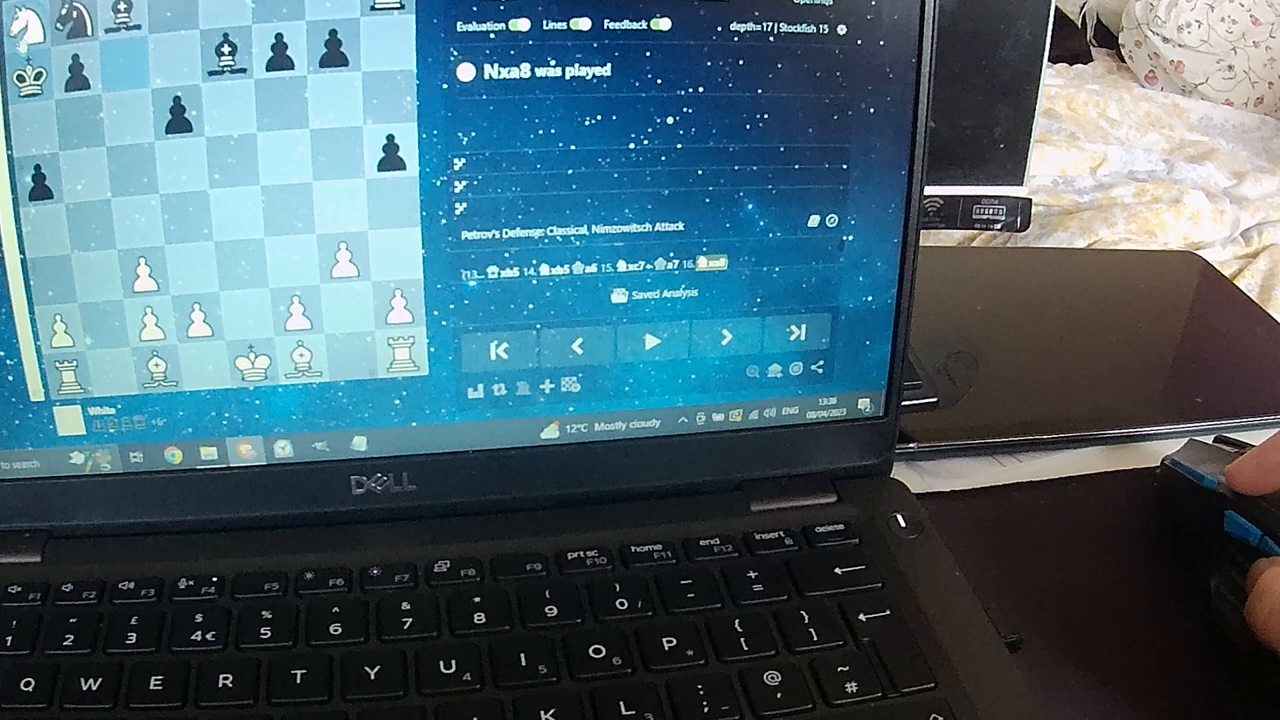
click(725, 343)
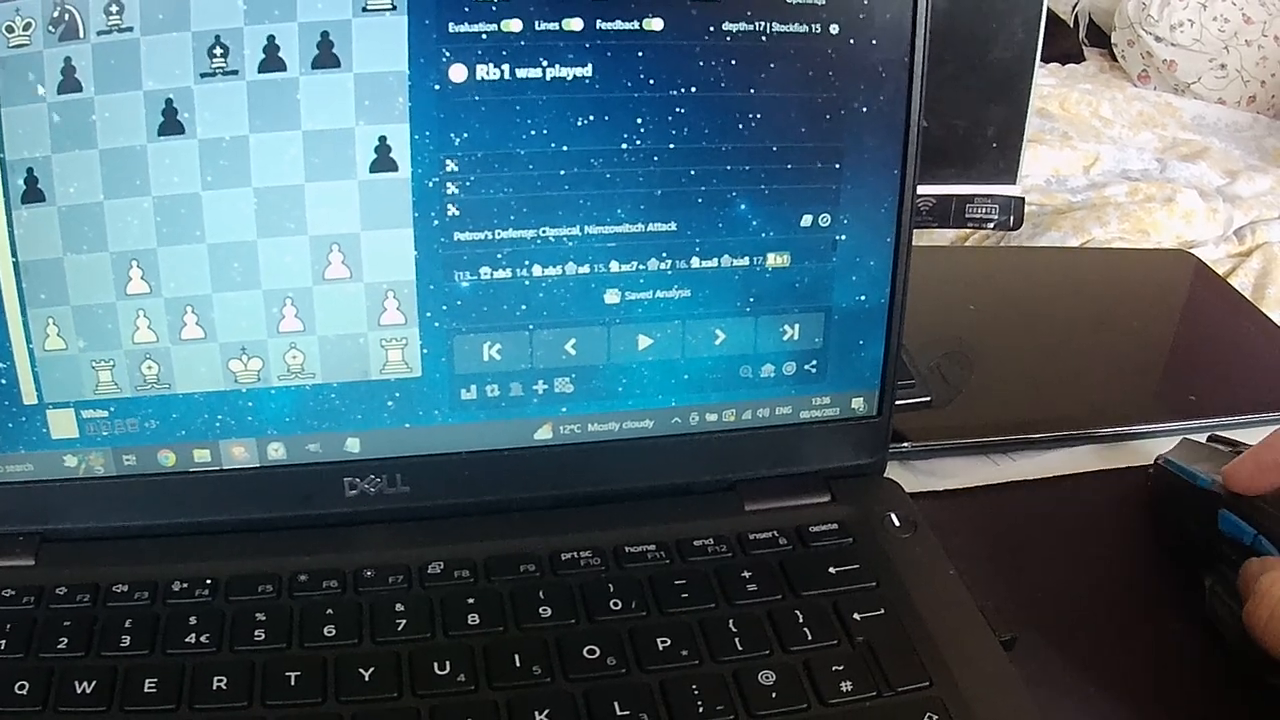
click(689, 343)
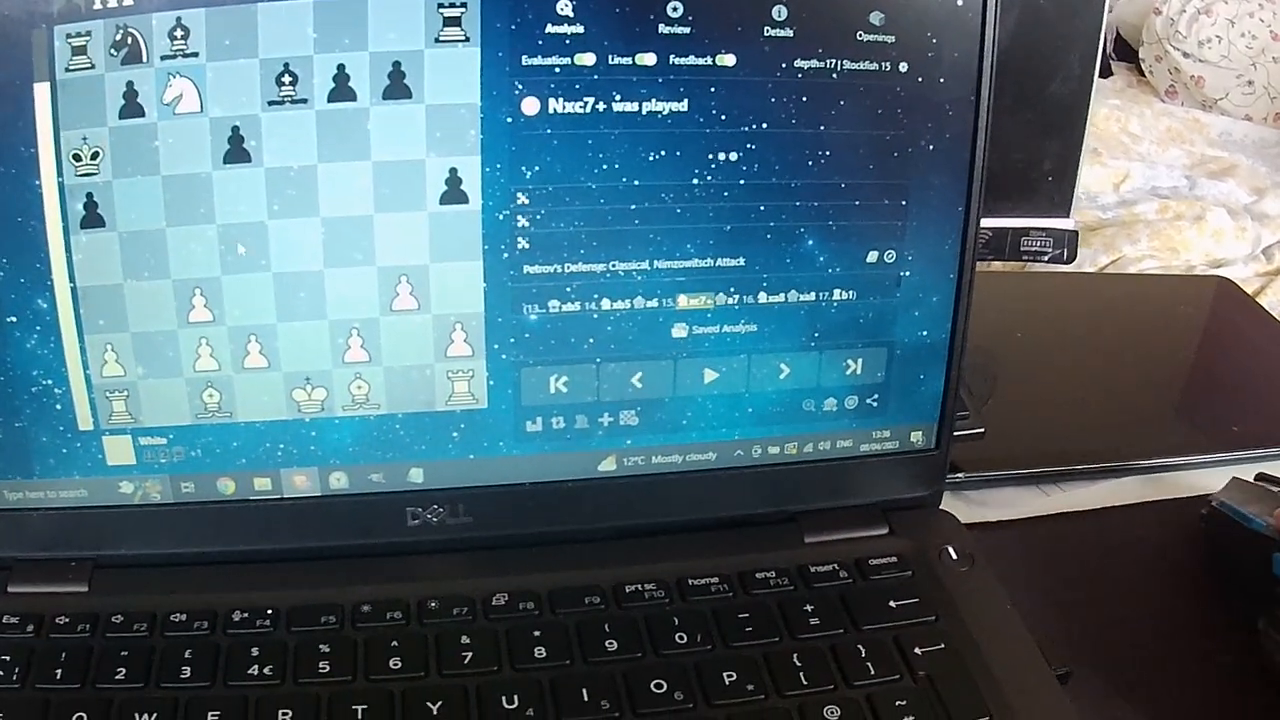
Branch after 15.Nxc7+ with 15...Kb6, answered by the knight check 16.Nd5+.
click(786, 371)
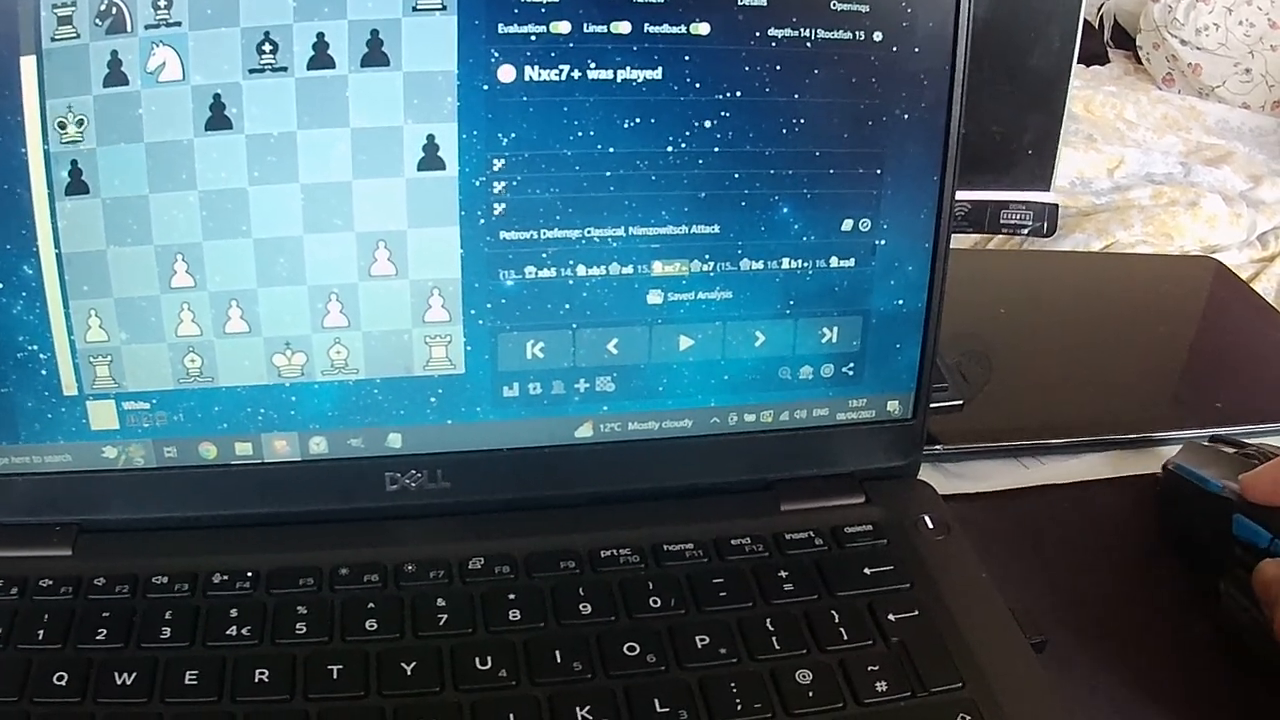
click(757, 343)
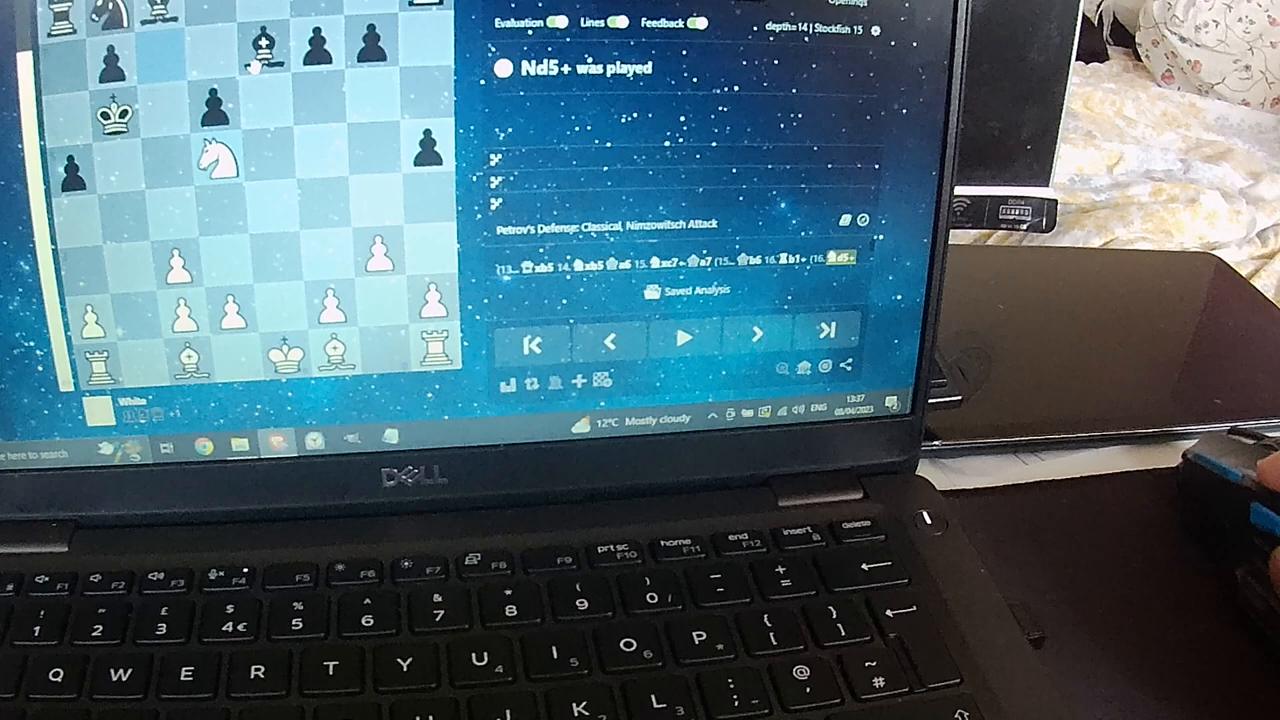